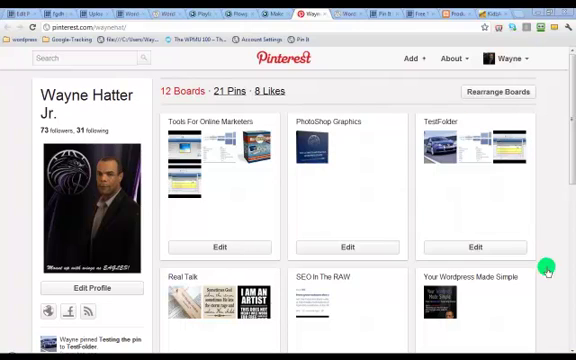
# Reach the Goodies page via About and scroll to the "Pin It" Button for Websites builder.
pyautogui.click(448, 56)
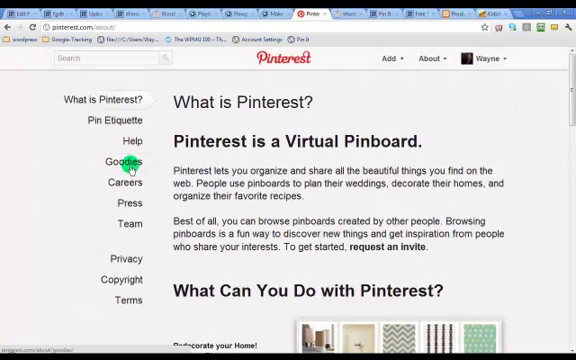
pyautogui.click(112, 160)
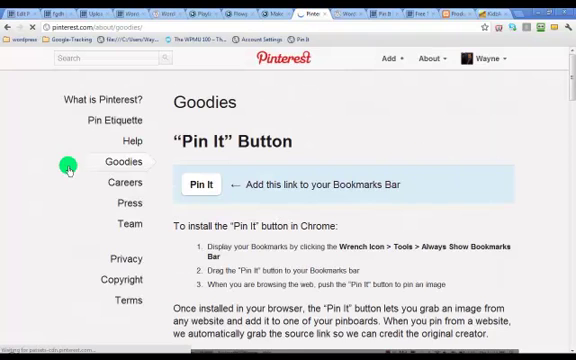
pyautogui.scroll(-3)
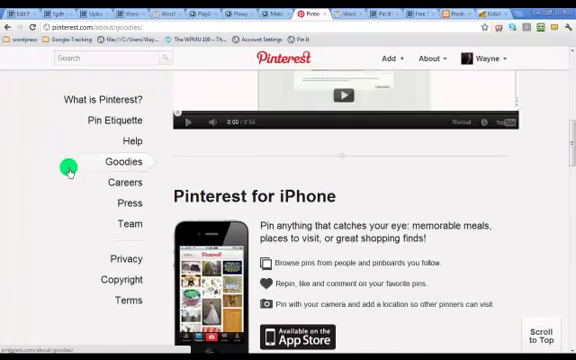
pyautogui.scroll(-3)
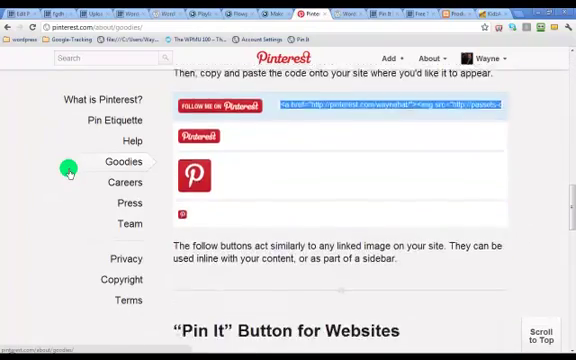
pyautogui.scroll(-3)
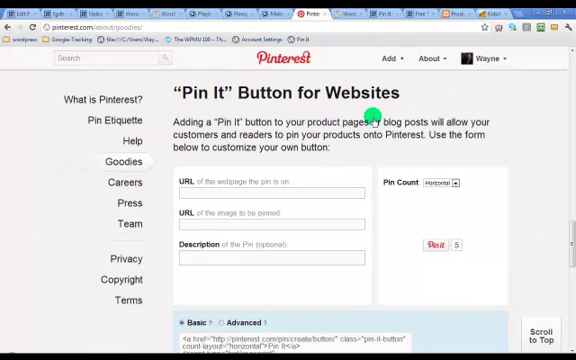
pyautogui.scroll(-3)
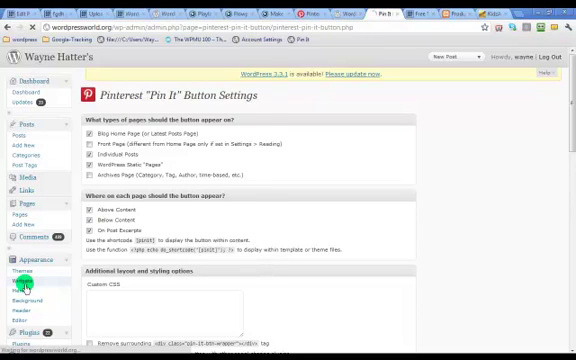
# Go to Appearance > Widgets and bring the sidebar Text widget with the Pin It code into view.
pyautogui.click(18, 280)
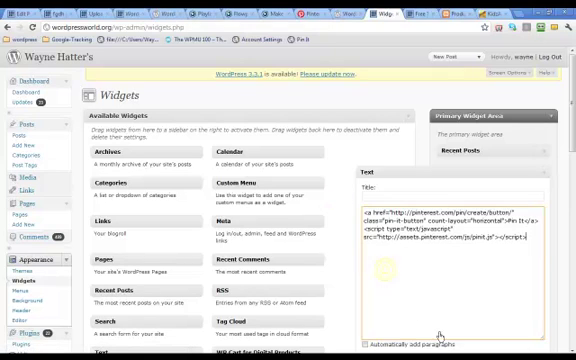
pyautogui.scroll(-3)
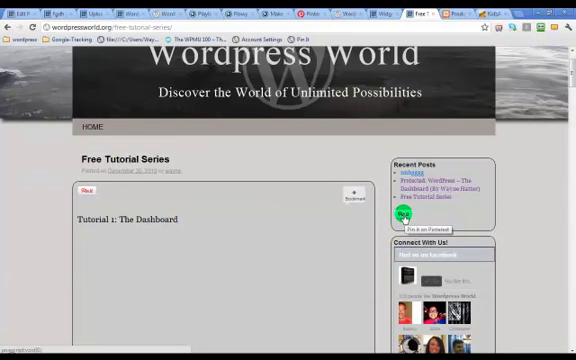
# View the Free Tutorial Series post with its Pin It button on the live Wordpress World site.
pyautogui.click(400, 216)
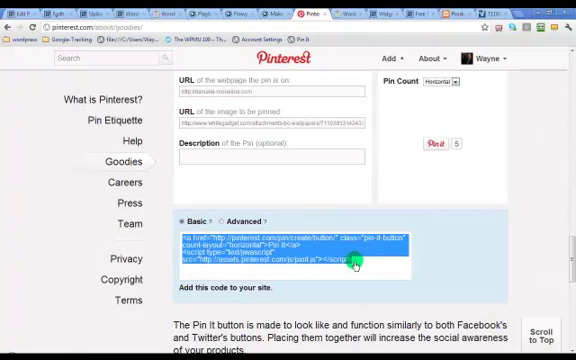
# Copy the generated website Pin It button code from the Basic section.
pyautogui.rightClick(352, 262)
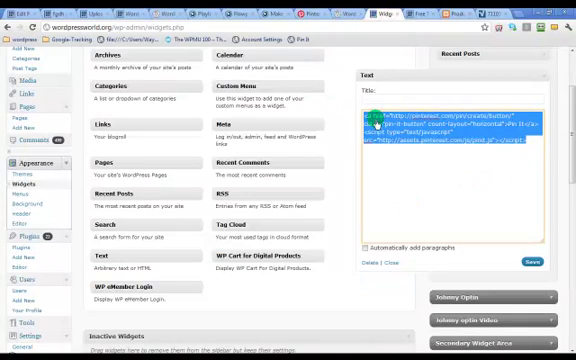
# Replace the old code in the sidebar Text widget with the copied Pinterest code and save it.
pyautogui.click(526, 260)
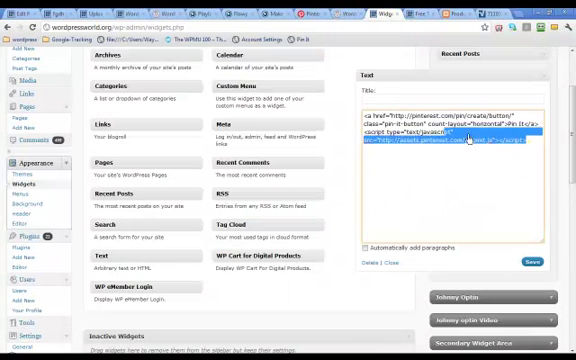
pyautogui.rightClick(470, 140)
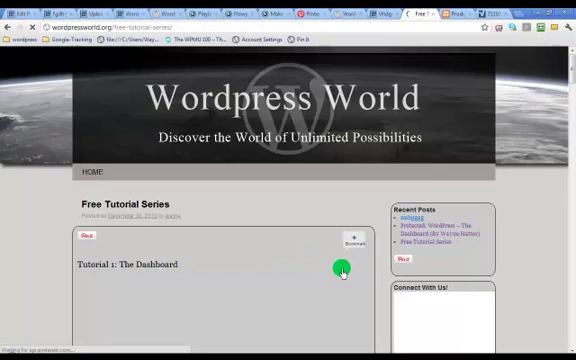
# Pin the site image to the Testfolder board and view the newly created pin.
pyautogui.scroll(-3)
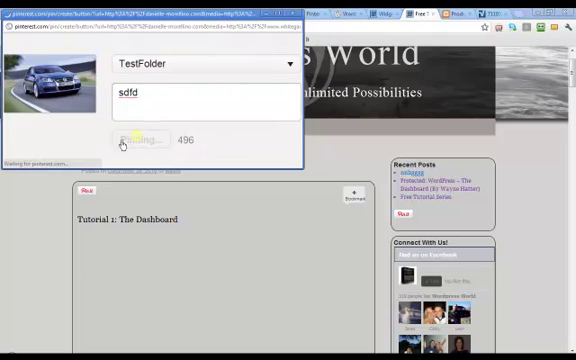
pyautogui.click(136, 140)
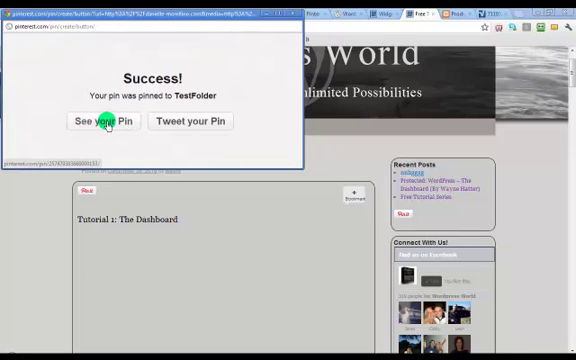
pyautogui.click(100, 122)
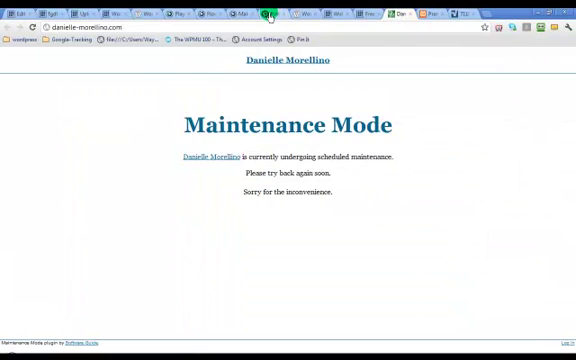
# Switch to the other site's tab showing its Maintenance Mode page.
pyautogui.click(396, 12)
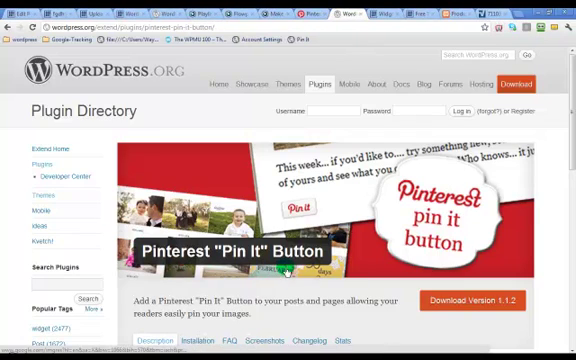
# Read through the Pinterest "Pin It" Button plugin description in the WordPress.org directory.
pyautogui.scroll(-3)
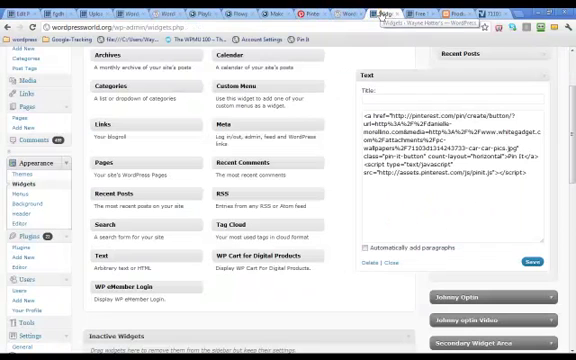
# In the Pinterest "Pin It" Button settings, set the button placement to Above Content.
pyautogui.scroll(-3)
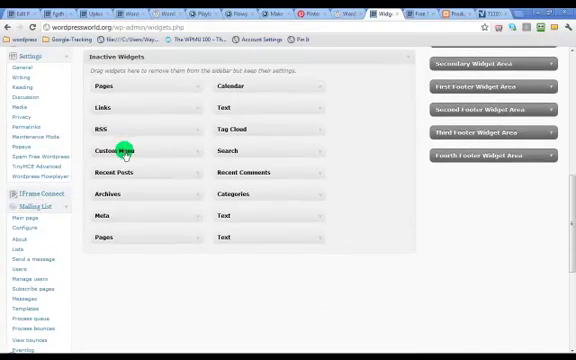
pyautogui.scroll(-3)
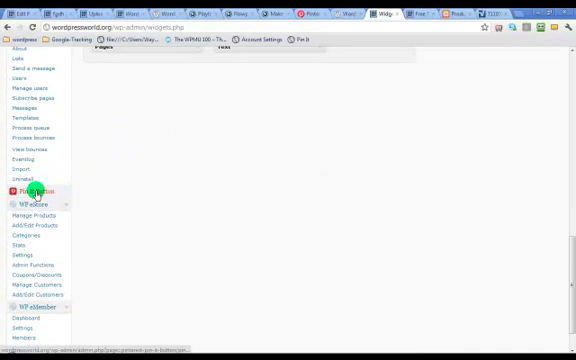
pyautogui.click(30, 192)
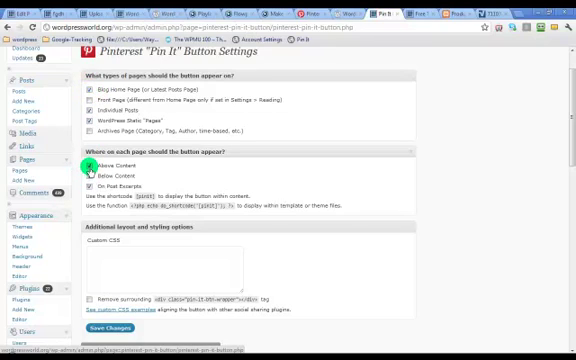
pyautogui.click(90, 176)
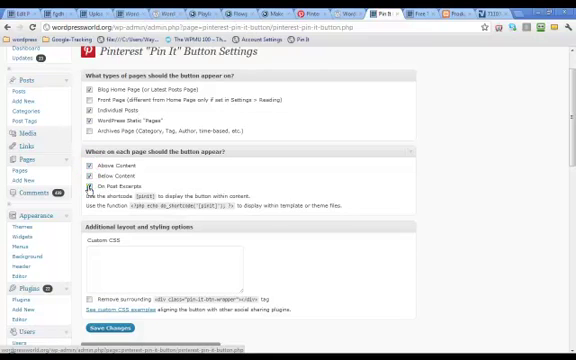
pyautogui.scroll(-3)
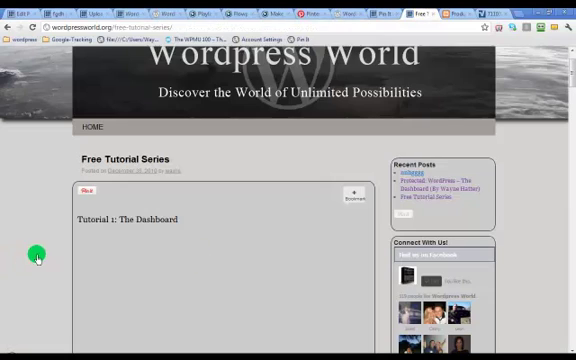
# Scroll the live nnhgggg post to confirm the Pin It button sits above its text.
pyautogui.scroll(-3)
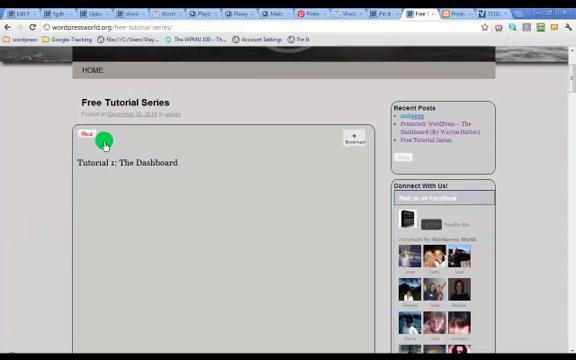
pyautogui.moveTo(412, 114)
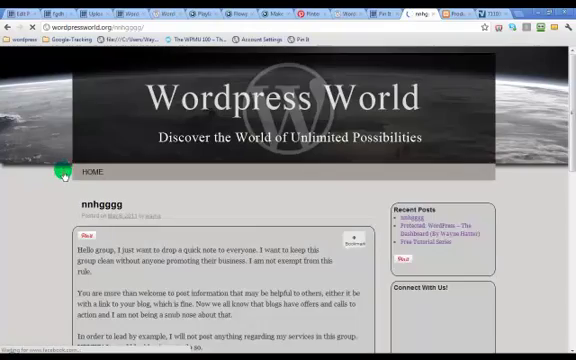
pyautogui.scroll(-3)
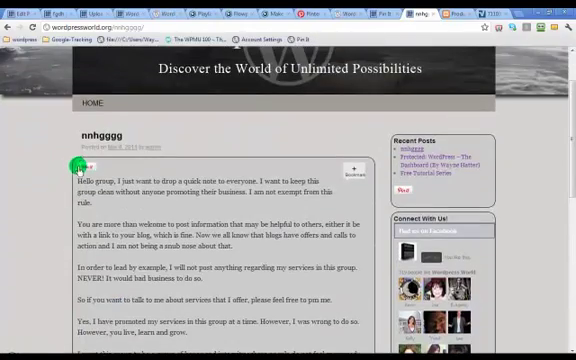
pyautogui.scroll(-3)
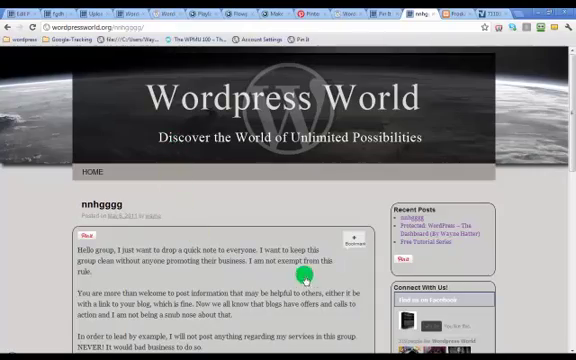
pyautogui.scroll(-3)
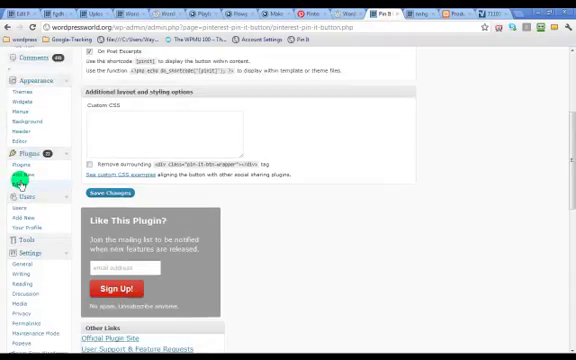
# Search Add New plugins for 'Pinterest "Pin It" Button' and browse the result list.
pyautogui.scroll(3)
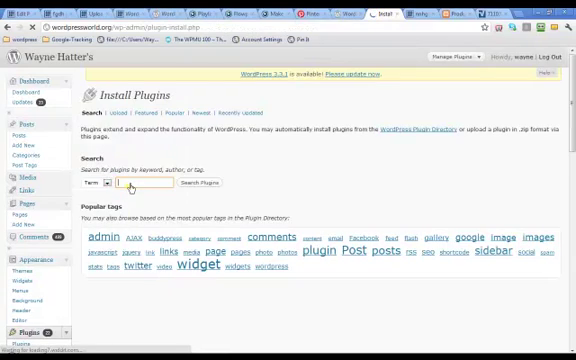
pyautogui.write('Pinterest "Pin It" Bu')
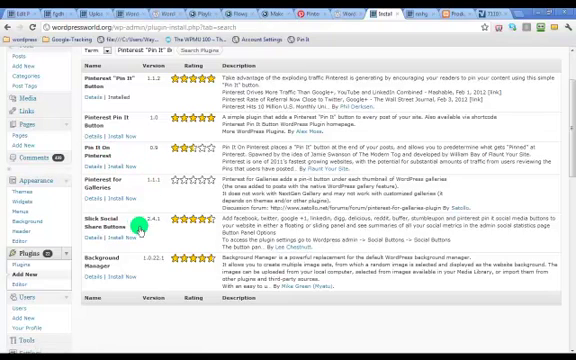
pyautogui.scroll(-3)
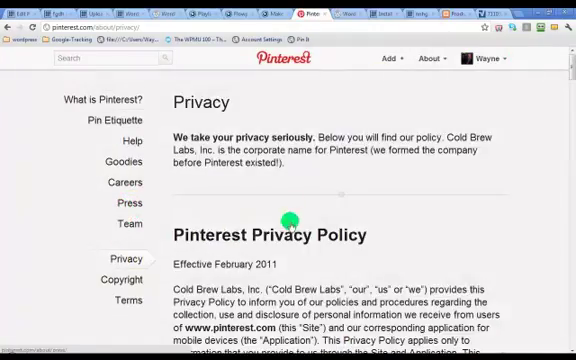
# Scroll through Pinterest's Terms of Use page and return to its top.
pyautogui.scroll(-3)
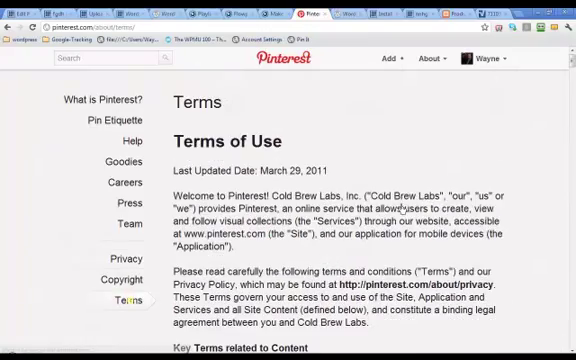
pyautogui.scroll(-3)
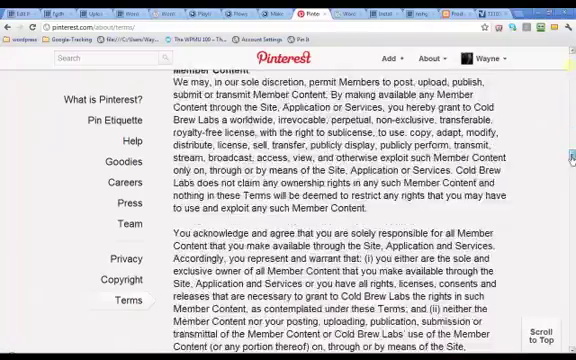
pyautogui.scroll(-3)
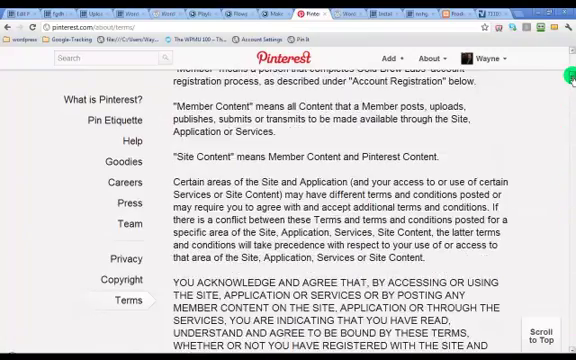
pyautogui.scroll(3)
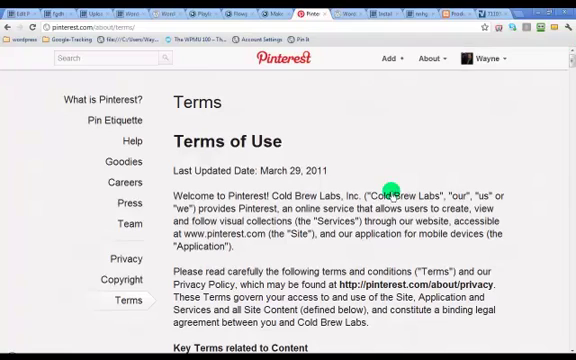